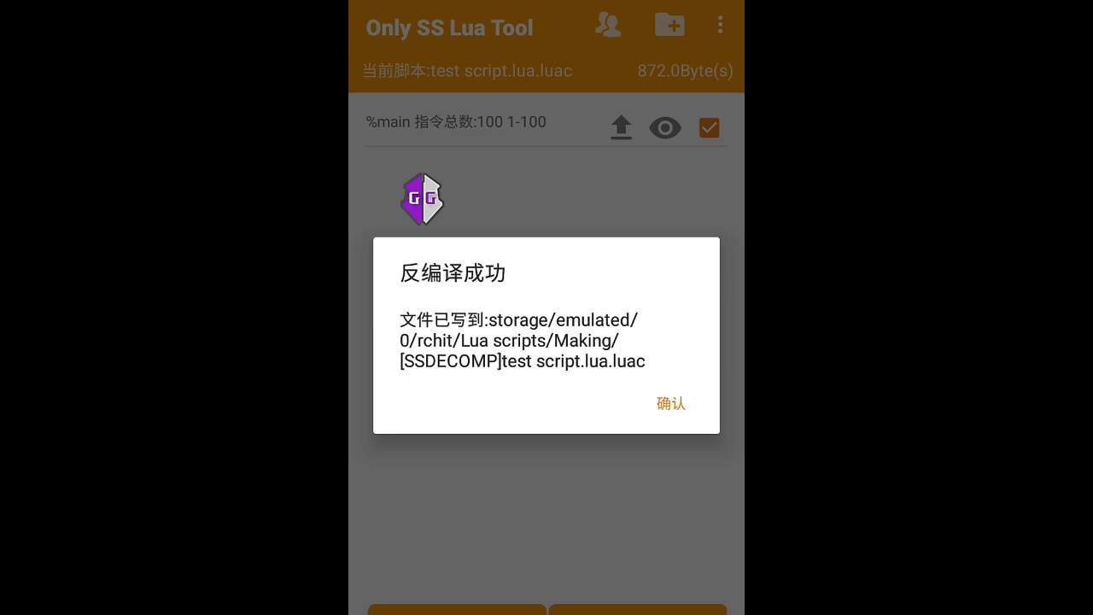
Dismiss the 反编译成功 notice confirming test script.lua.luac decompiled into the Making folder.
left_click(670, 403)
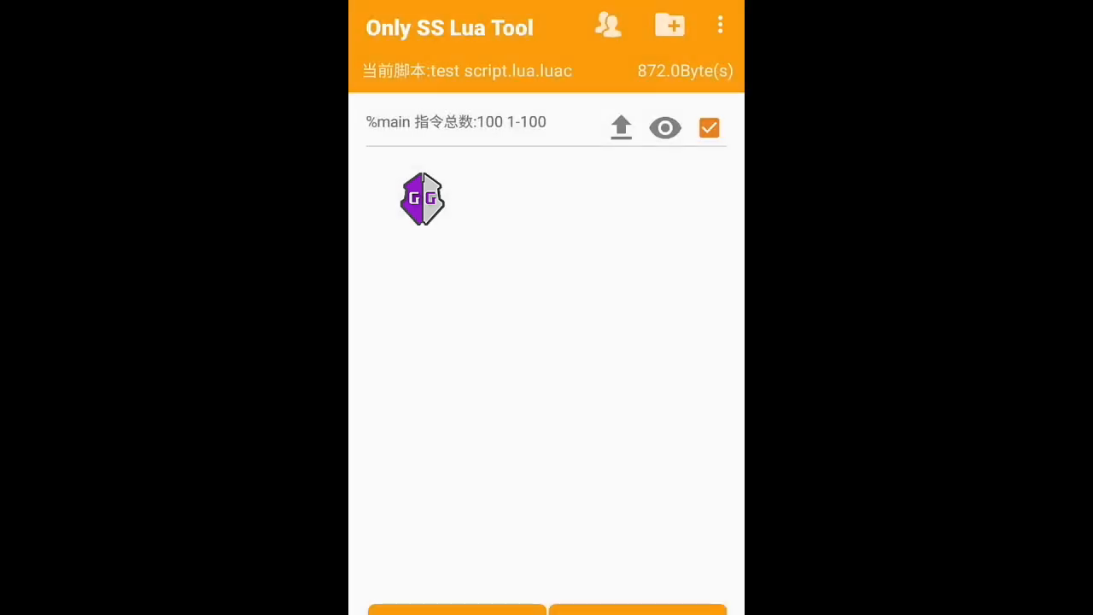
left_click(670, 26)
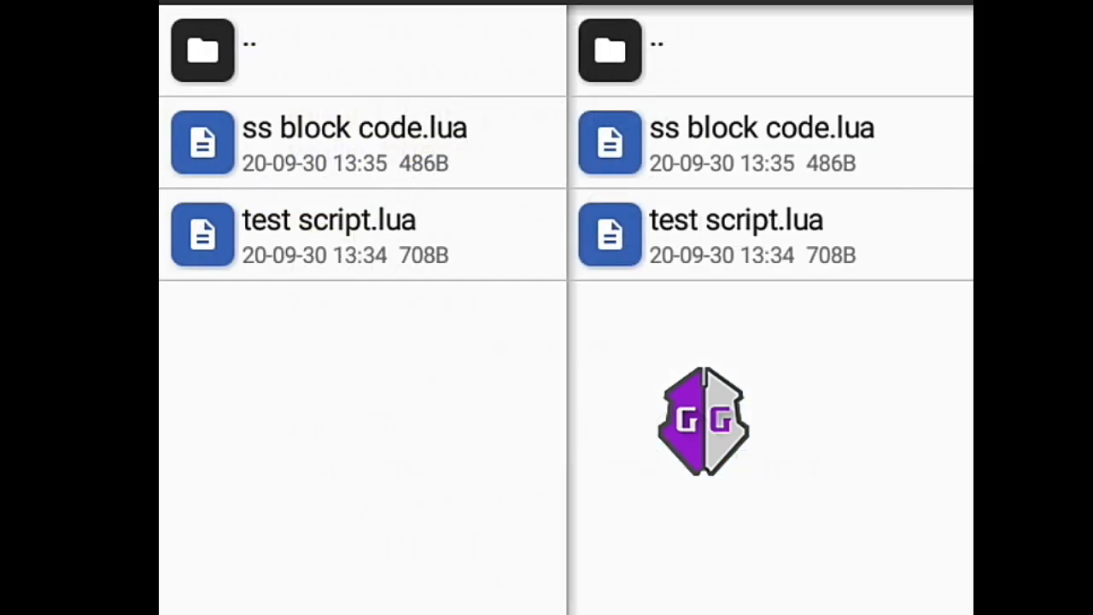
Edit test script.lua, pasting the SS blocker code into the blank lines between its menu blocks.
left_click(328, 236)
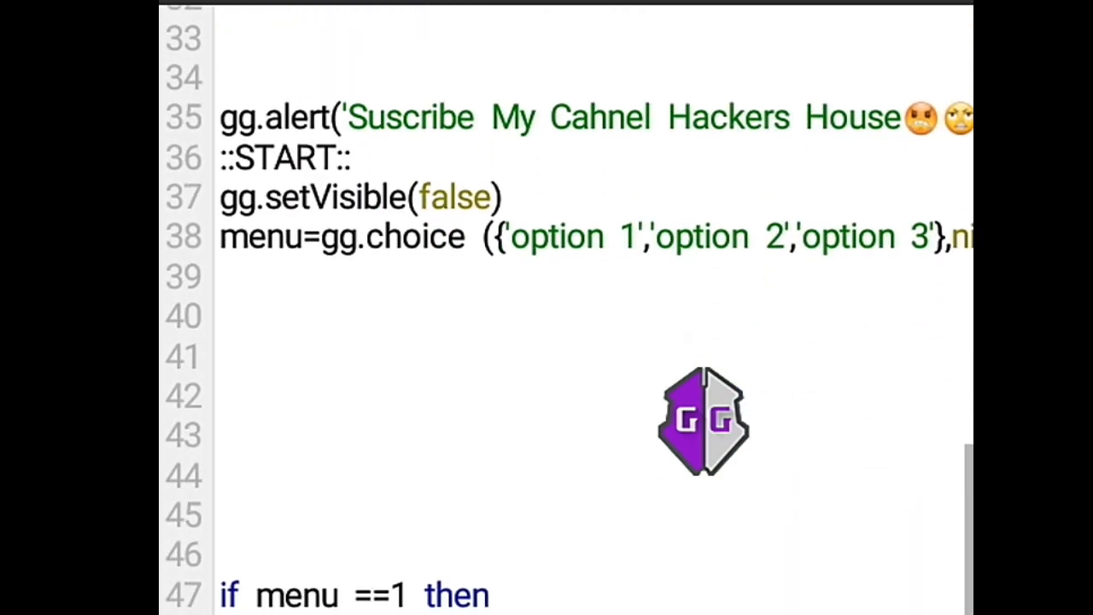
left_click(222, 431)
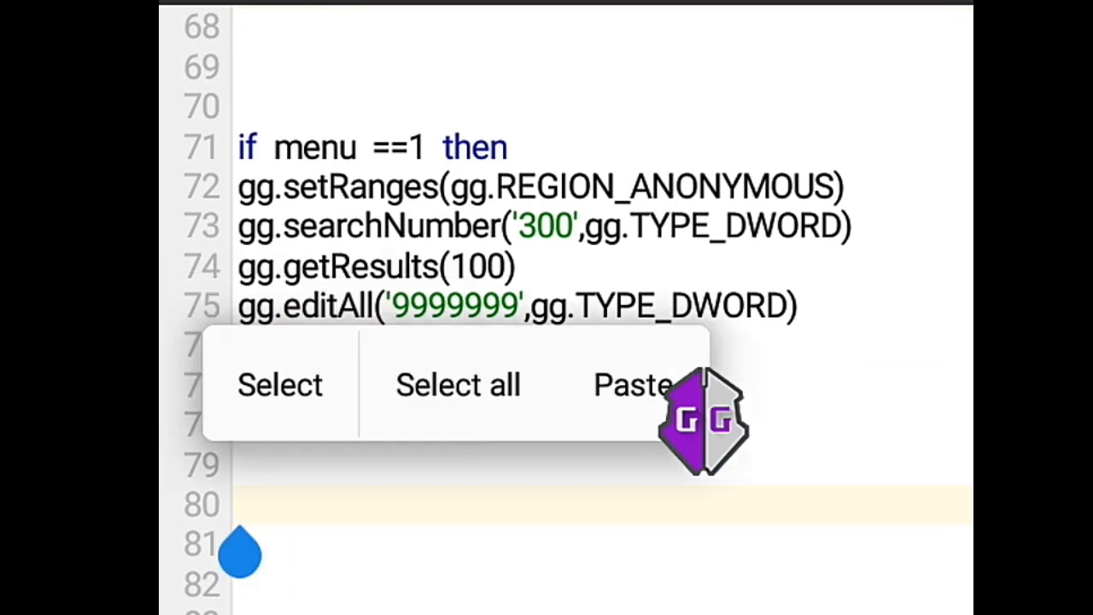
left_click(632, 385)
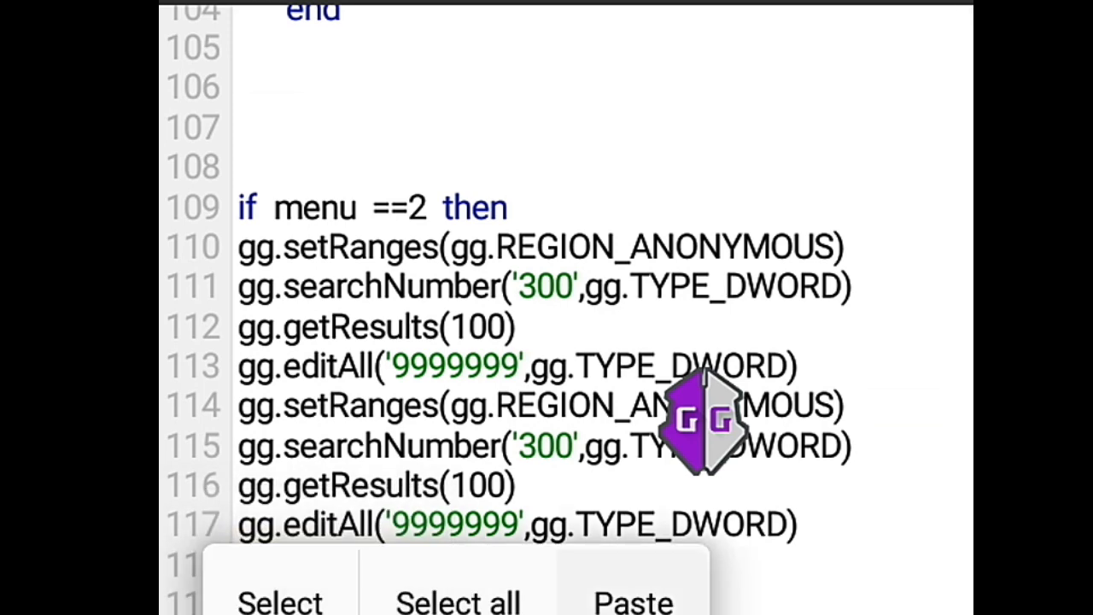
scroll("down", 3)
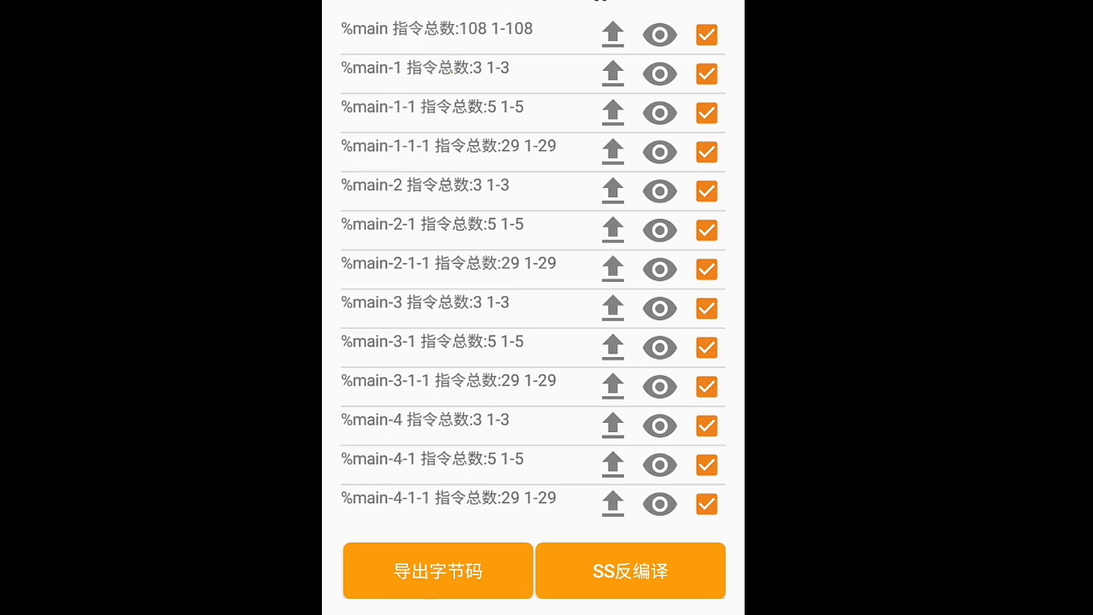
Run SS反编译 on the padded script twice, each time getting a 反编译失败 NullPointerException.
left_click(630, 570)
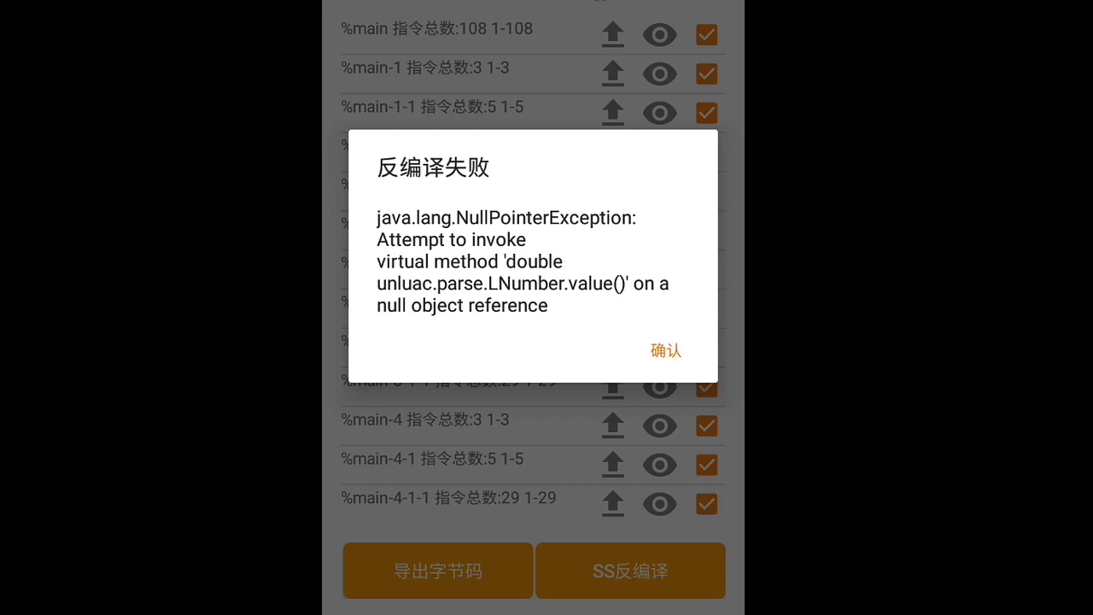
left_click(666, 350)
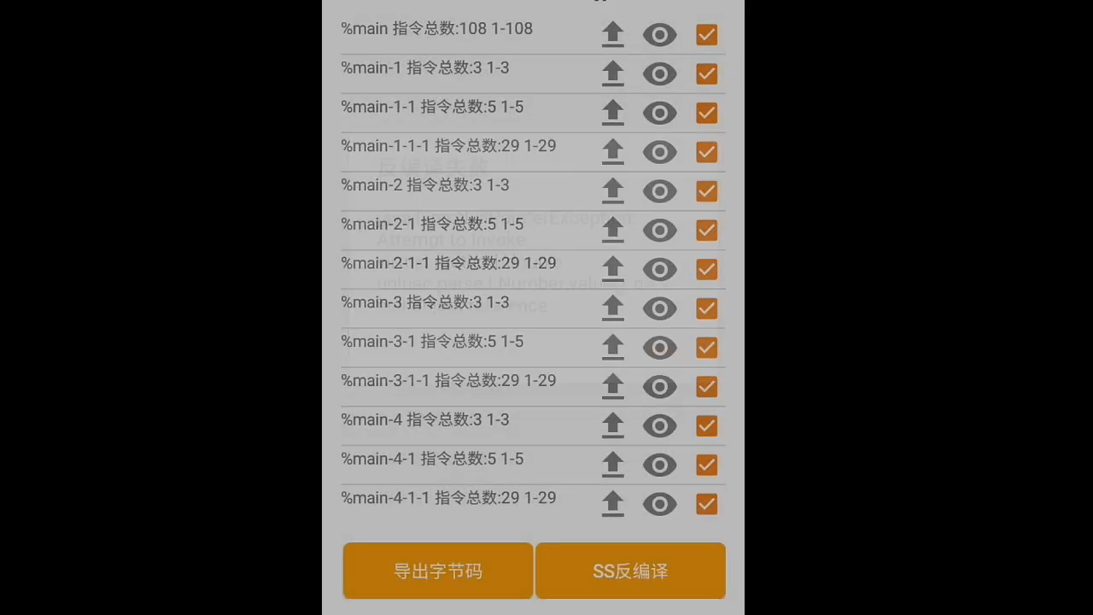
left_click(630, 570)
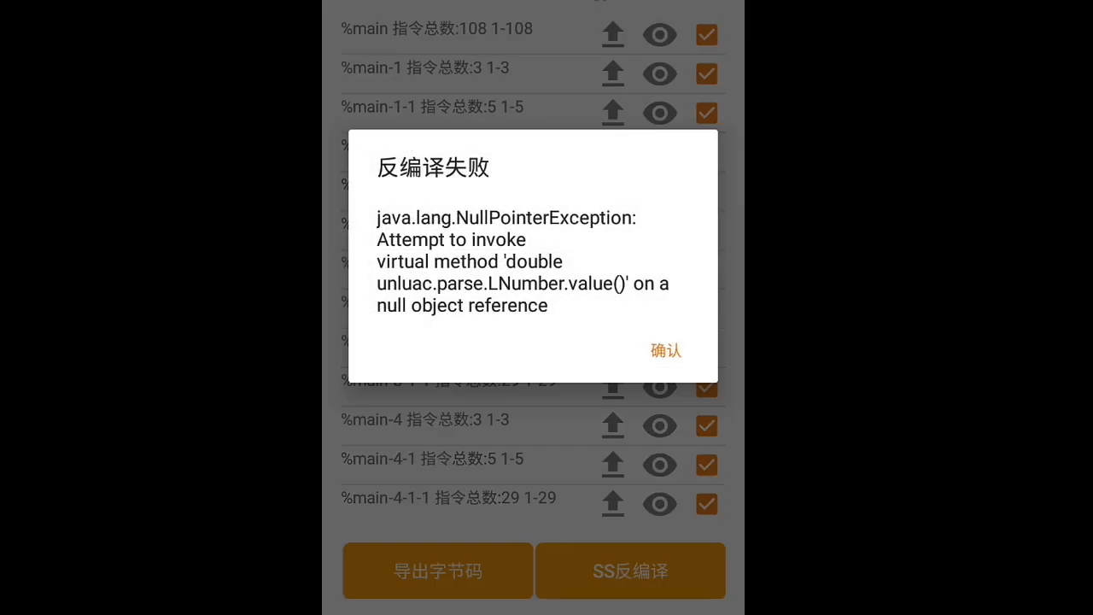
left_click(667, 352)
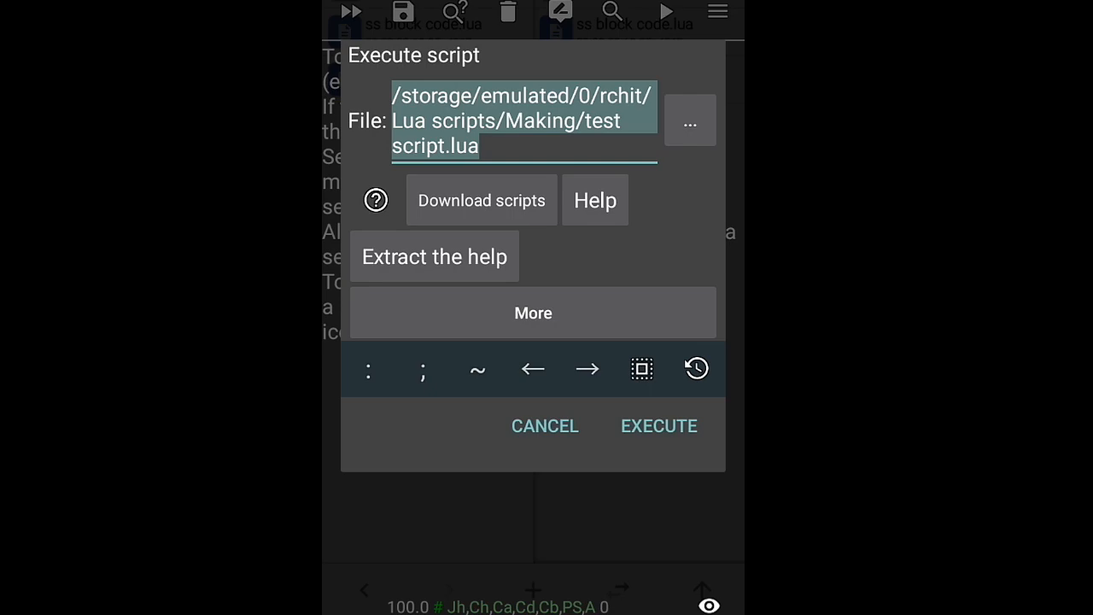
Execute the padded test script.lua, acknowledge its subscribe alert and see the game speed increased toast.
left_click(660, 425)
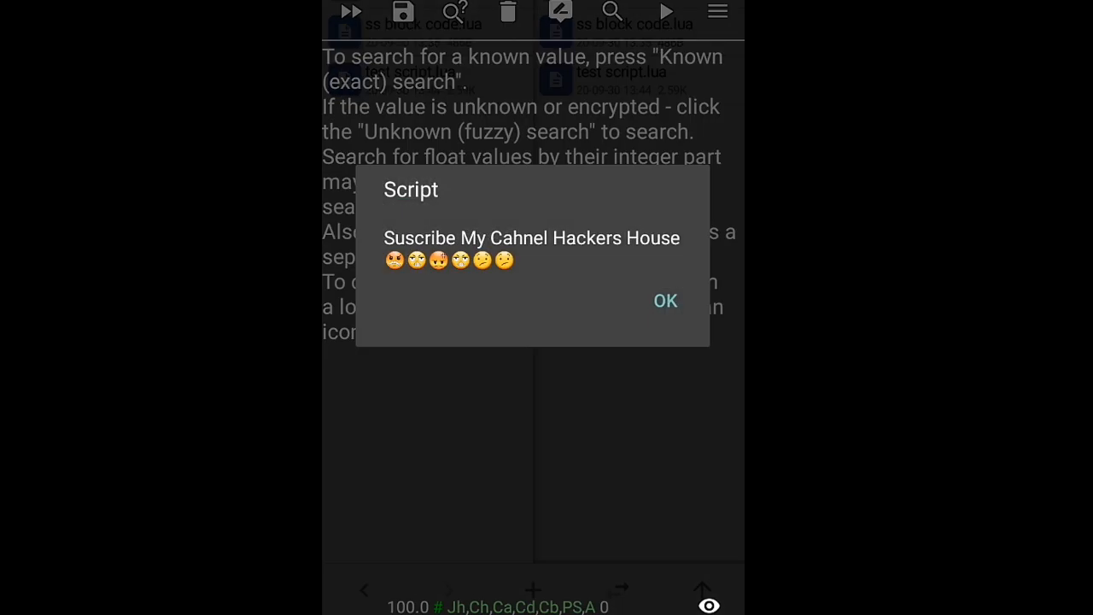
left_click(666, 301)
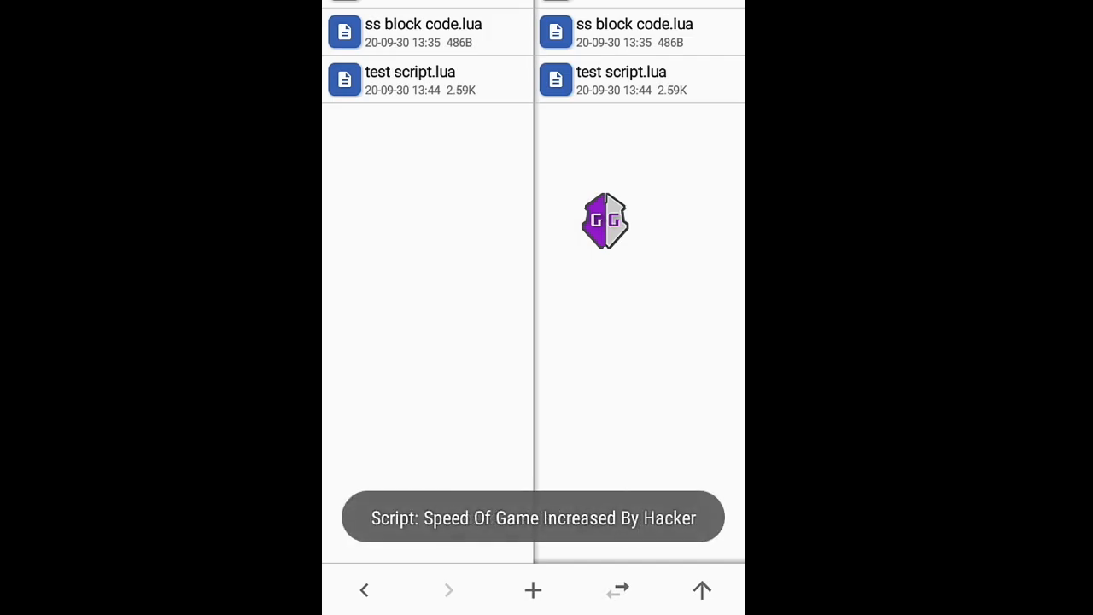
left_click(604, 221)
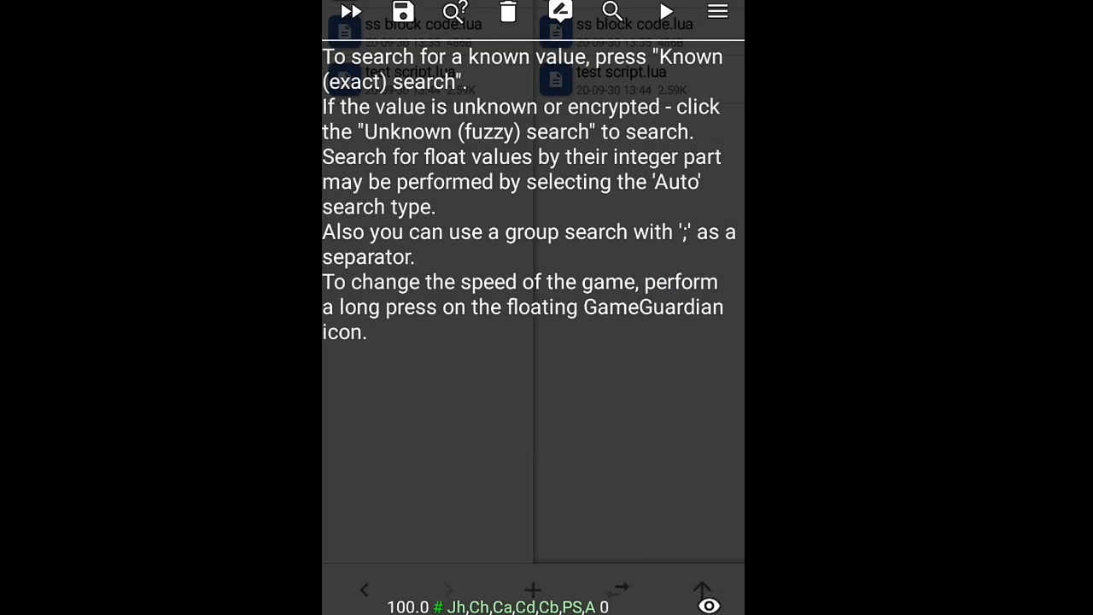